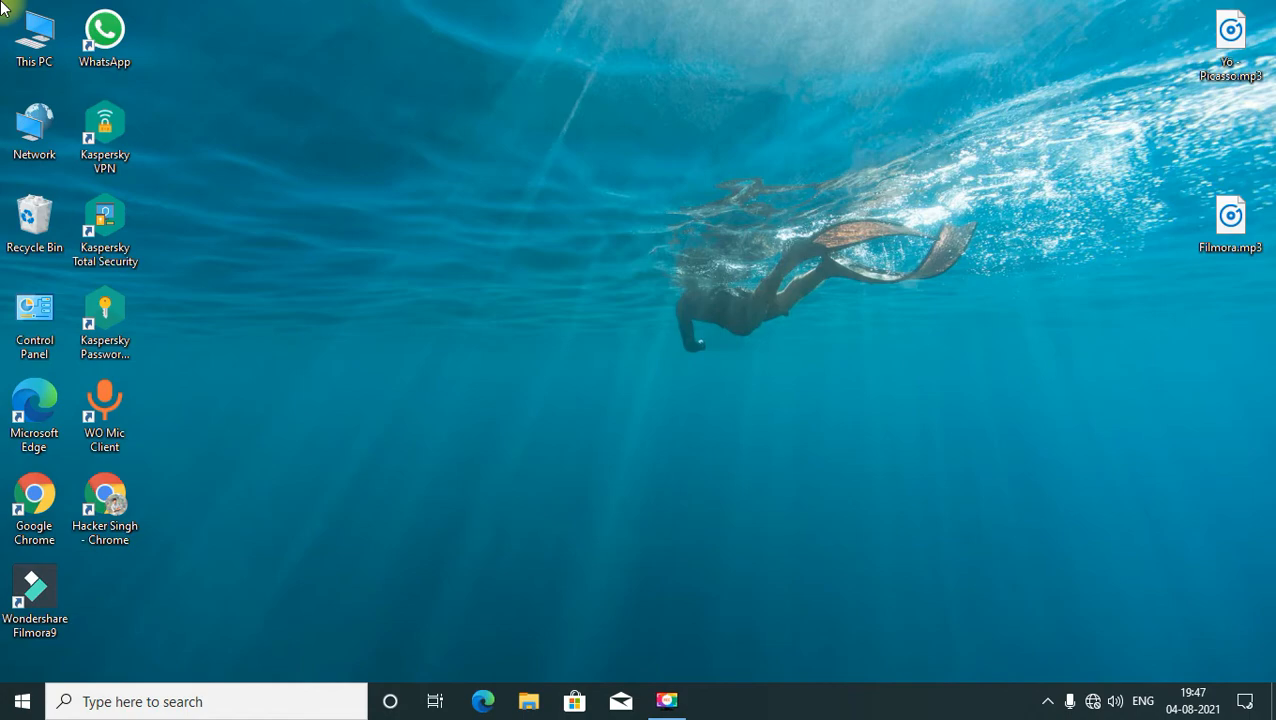
Step: Launch Wondershare Filmora9 from its desktop shortcut
double_click(34, 590)
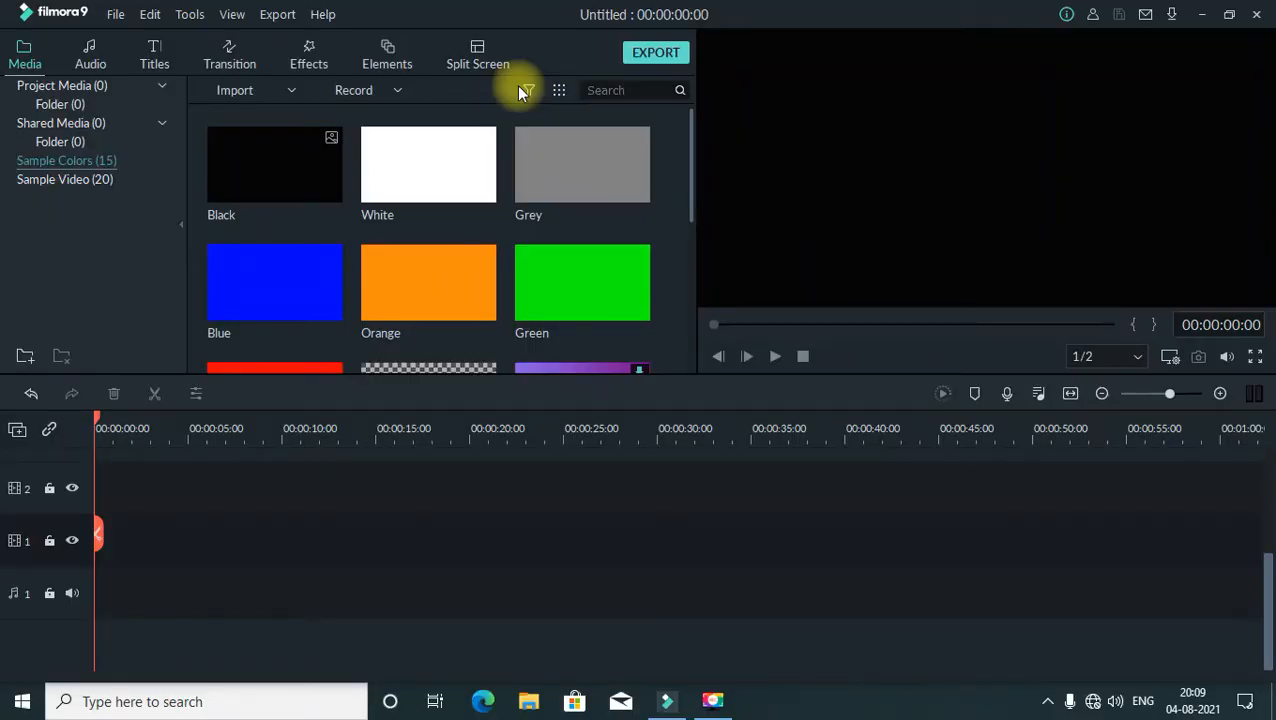
mouse_move(470, 8)
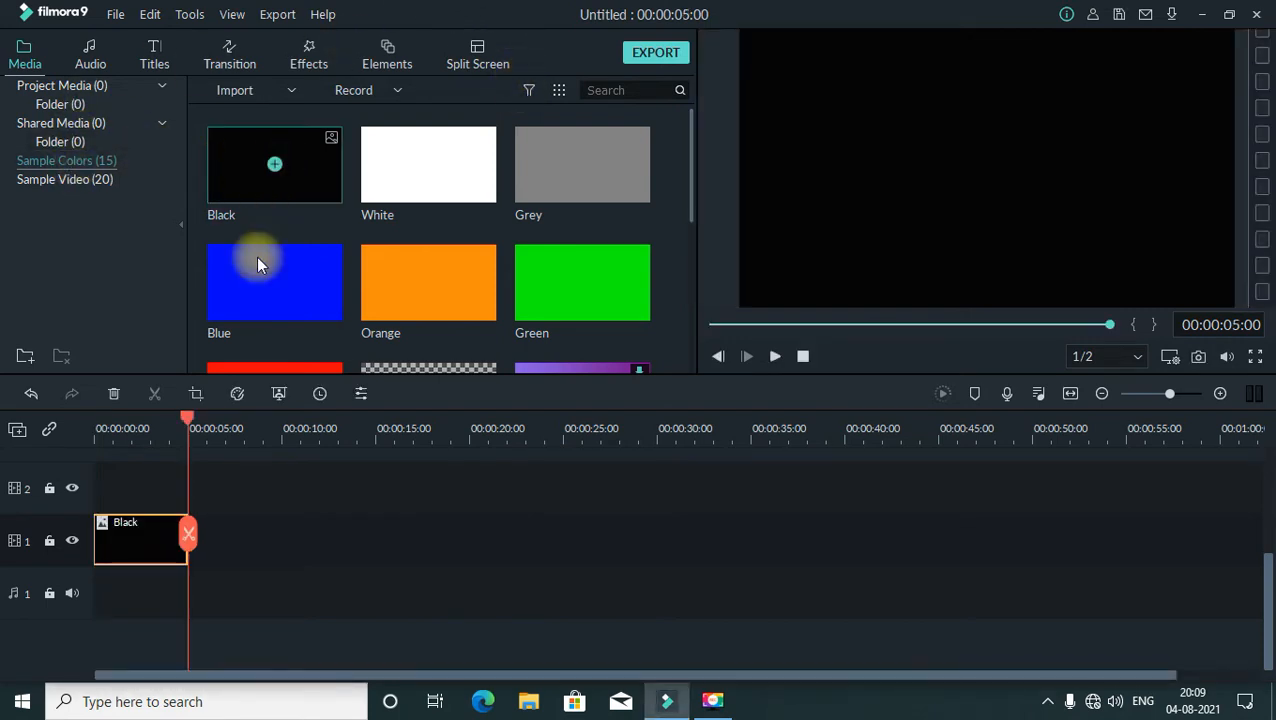
Step: Switch the media library to the title templates
click(154, 54)
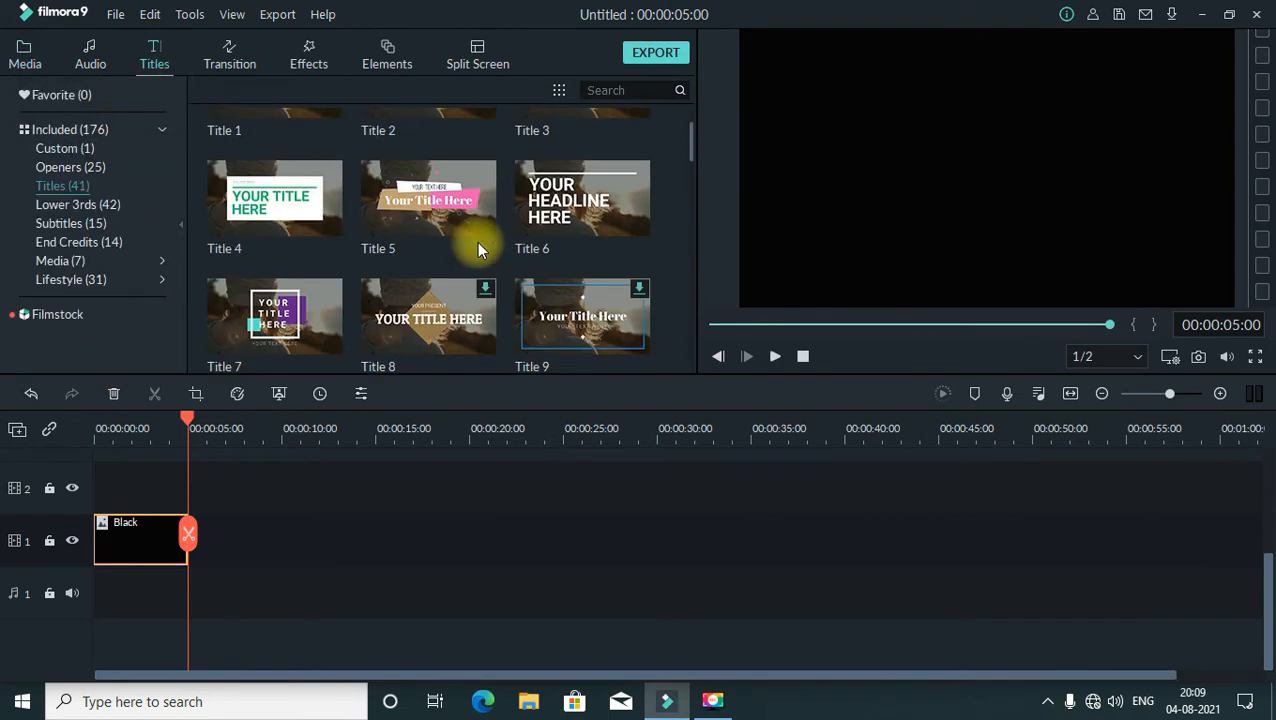
Step: Place Title 39 on track 2 above the Black clip at the start
scroll(up, 3)
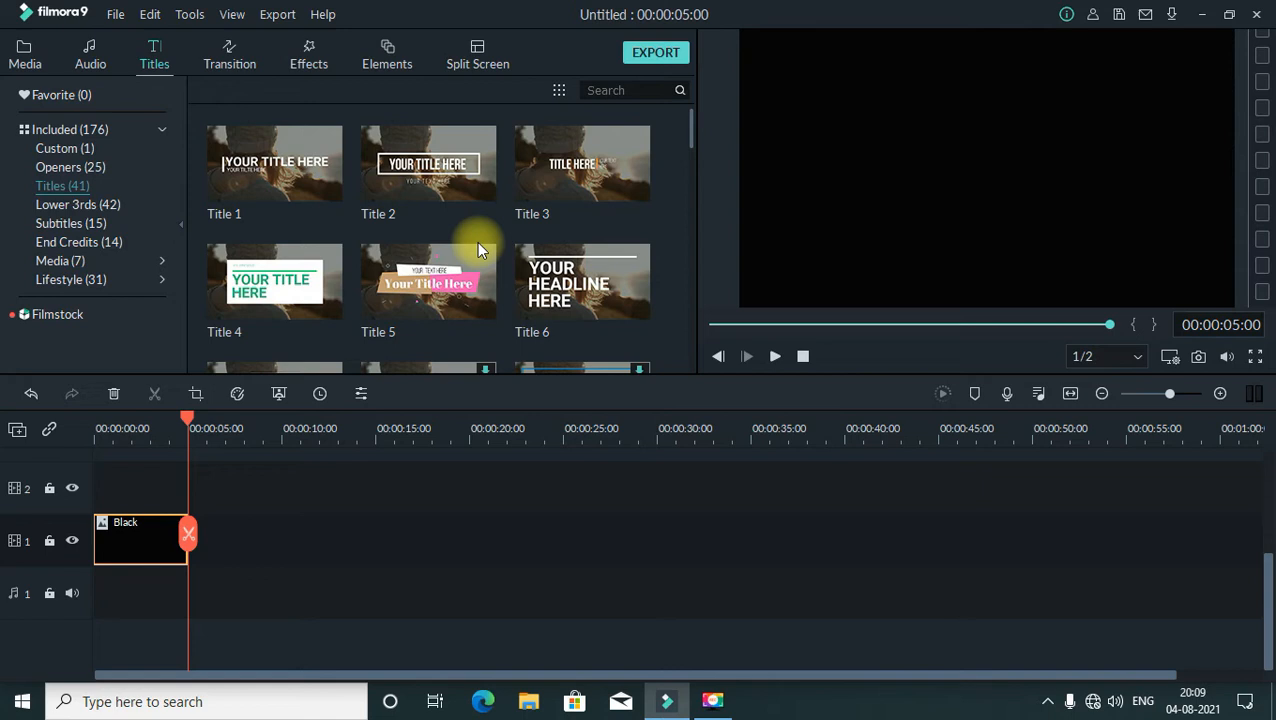
scroll(down, 3)
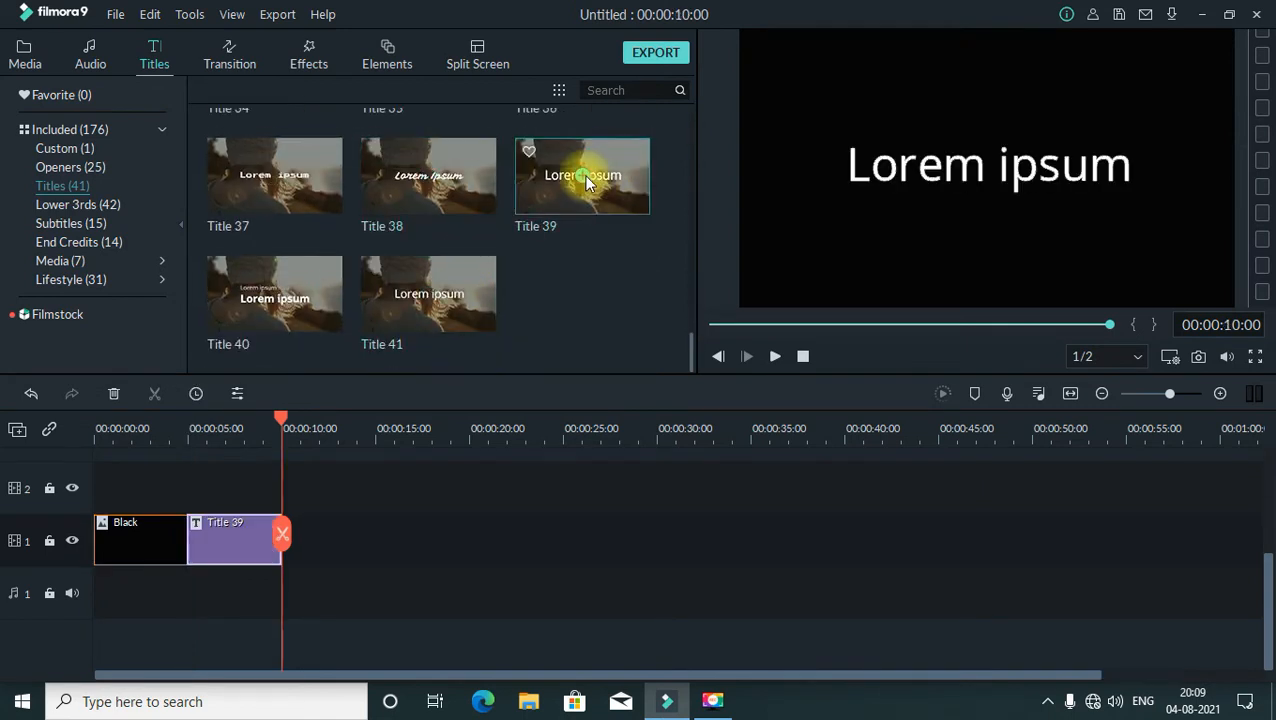
drag(582, 175, 140, 487)
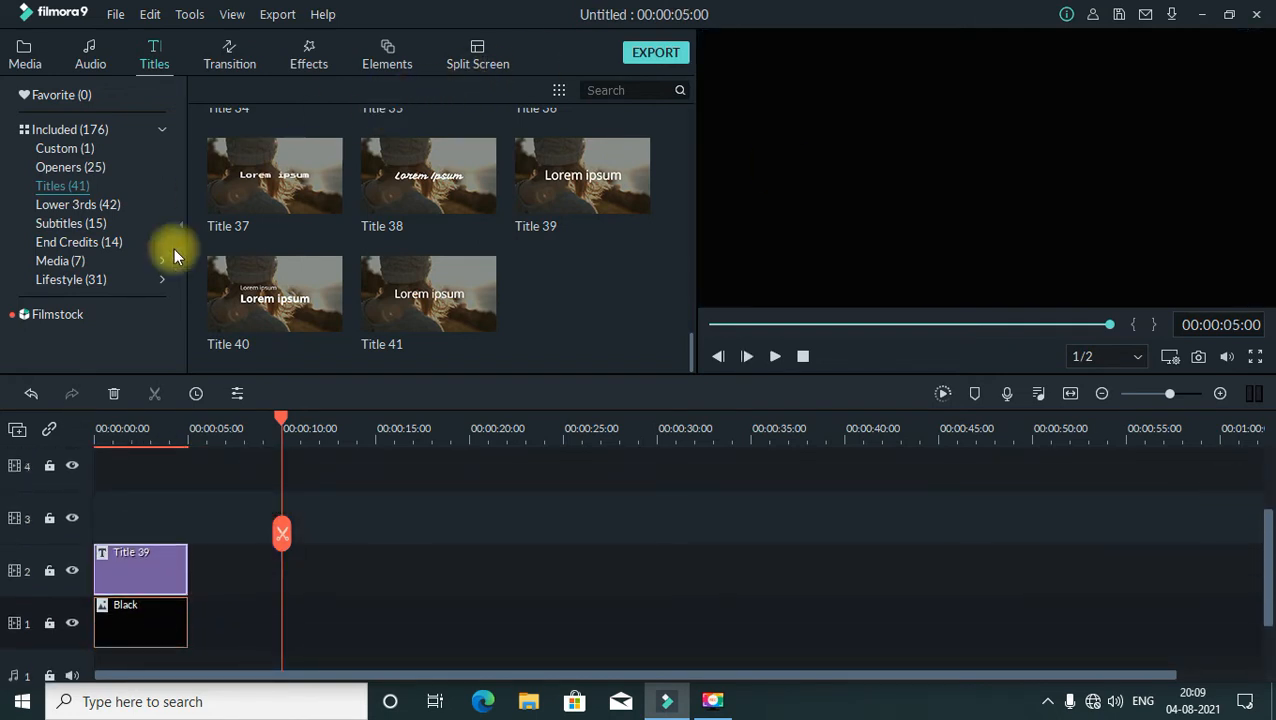
Step: Replace the Title 39 text with 'Nikhil' in the advanced text editor
double_click(140, 569)
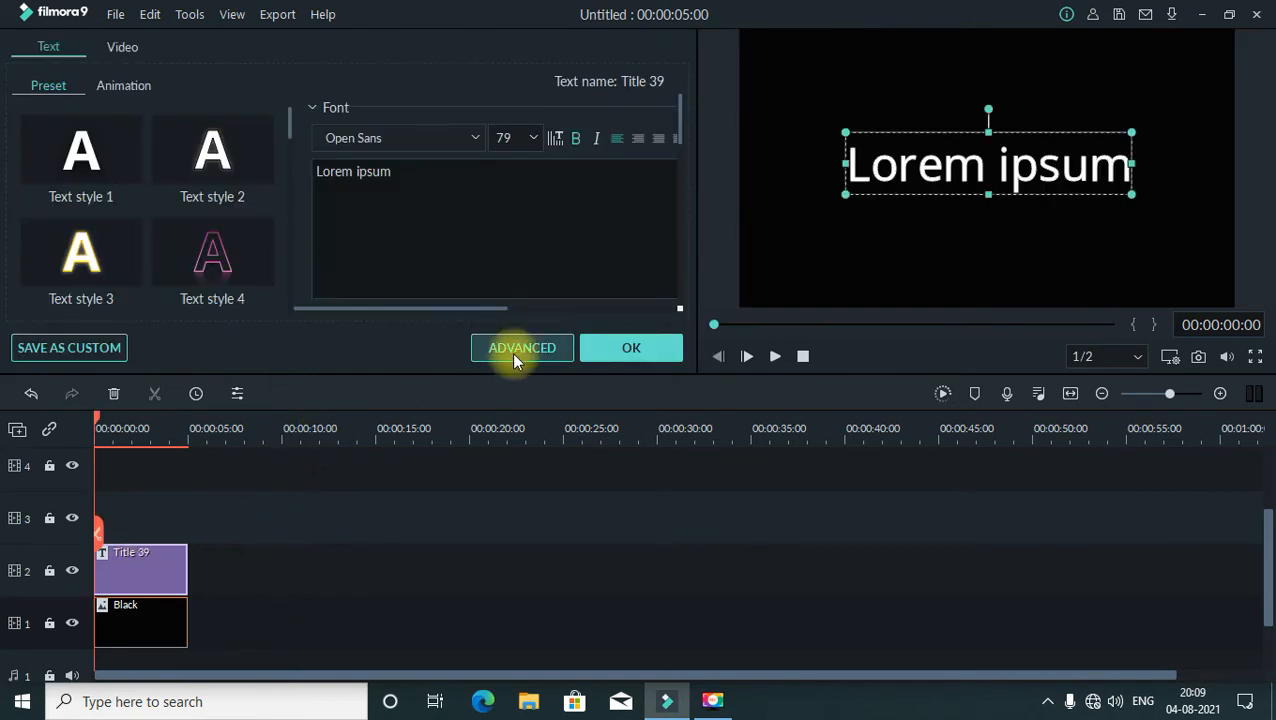
click(521, 347)
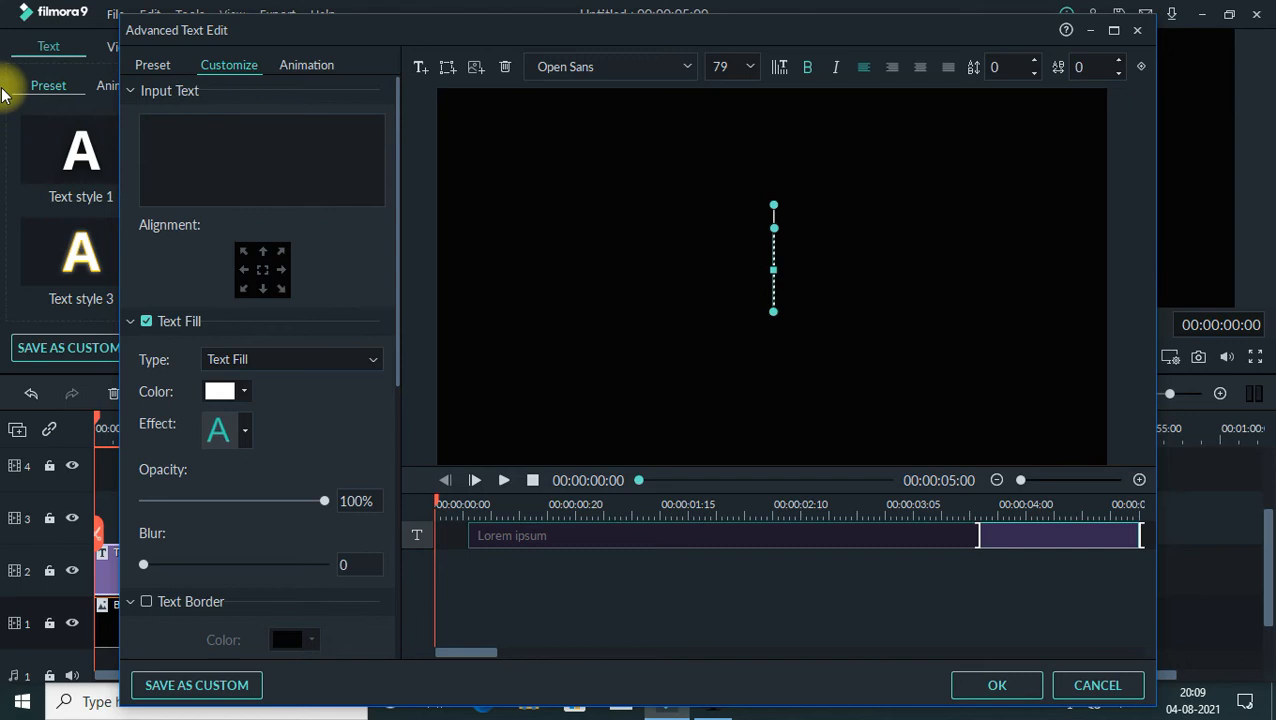
text(Nikh)
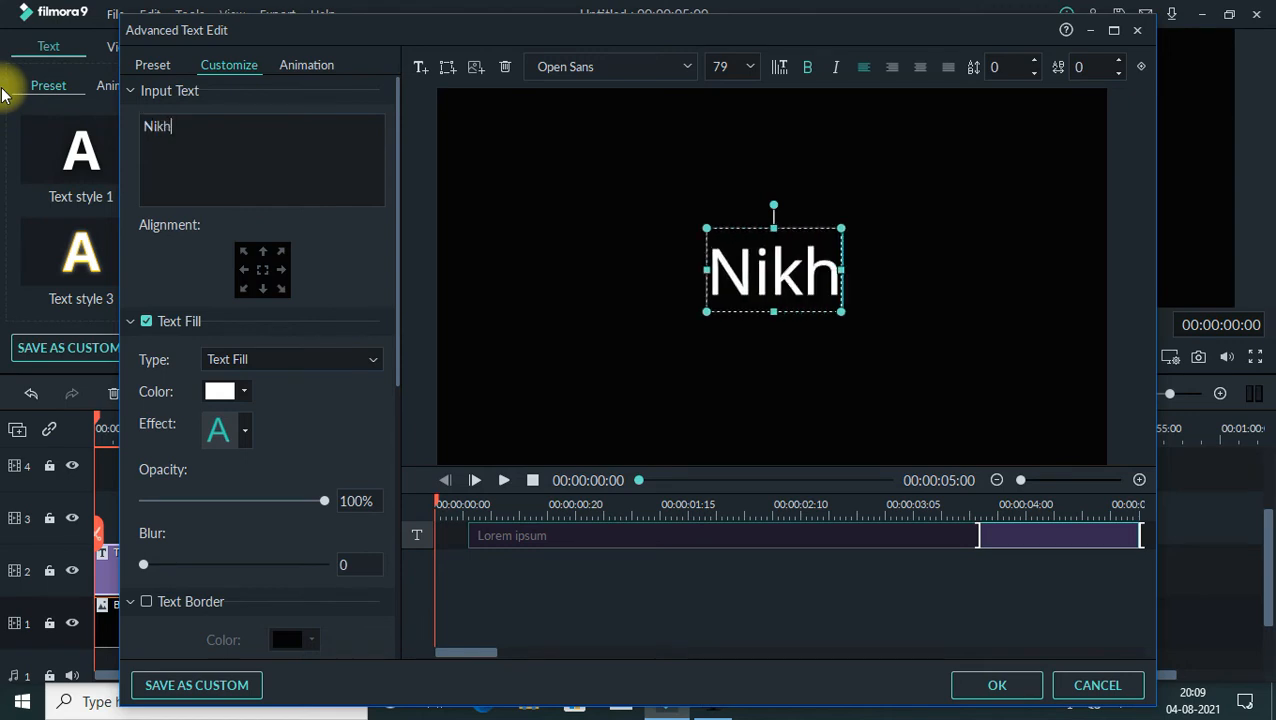
text(il)
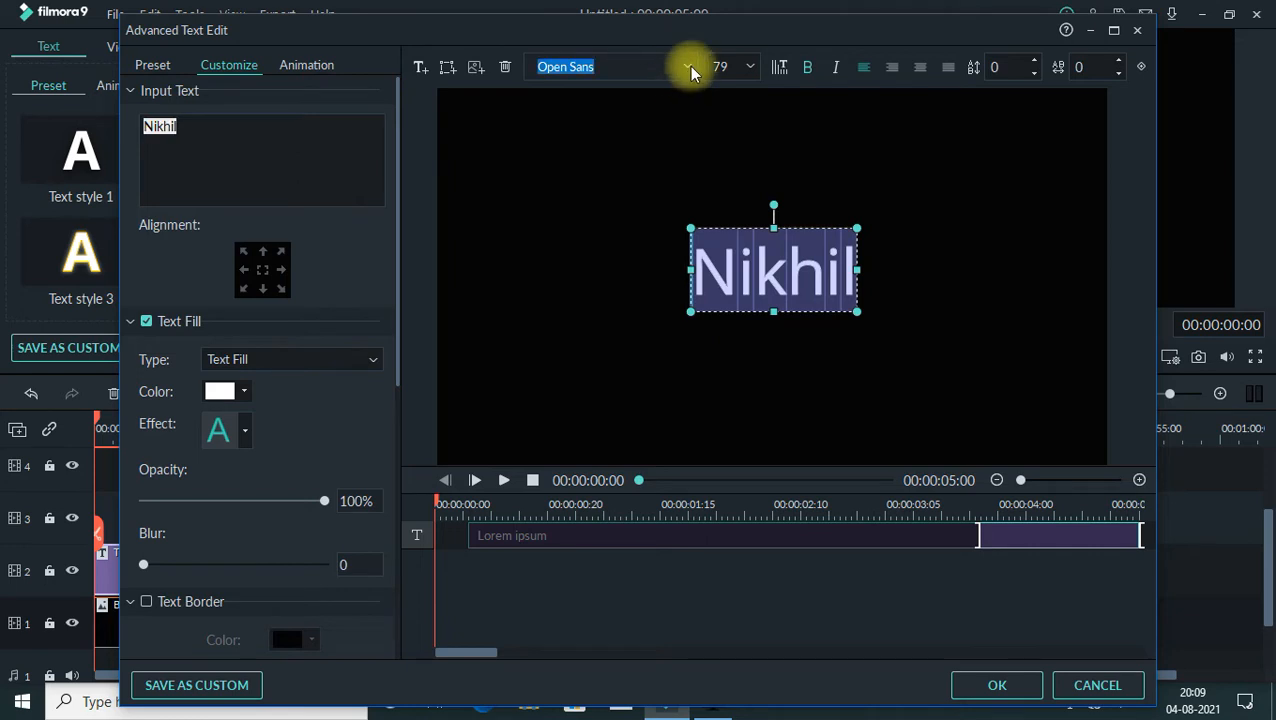
Step: Set the Nikhil title to size 150, trying the Impact font
click(686, 66)
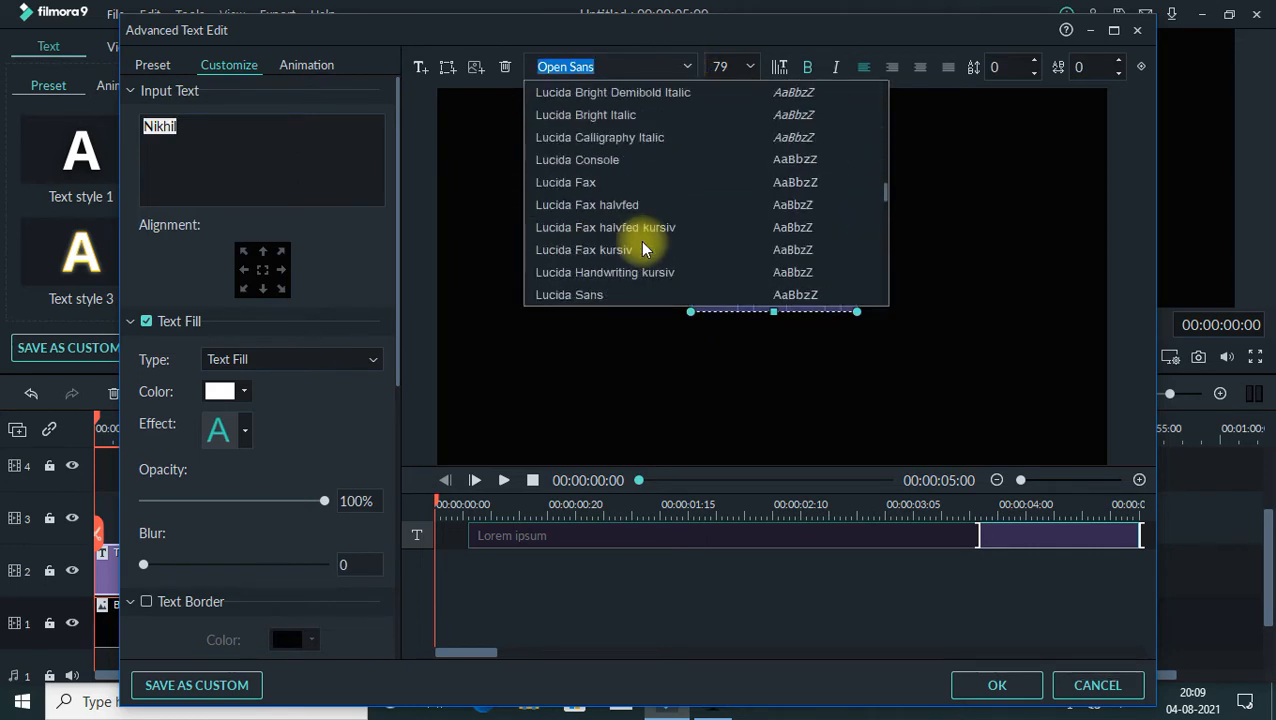
scroll(up, 3)
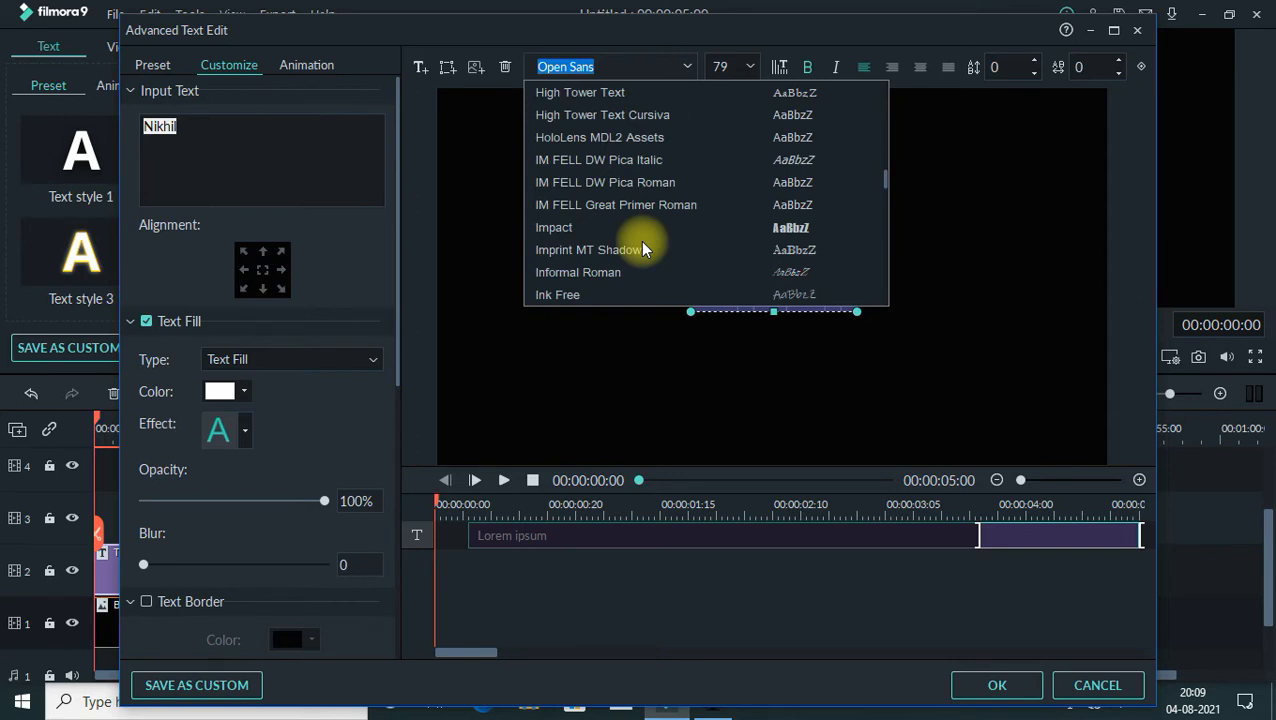
click(554, 227)
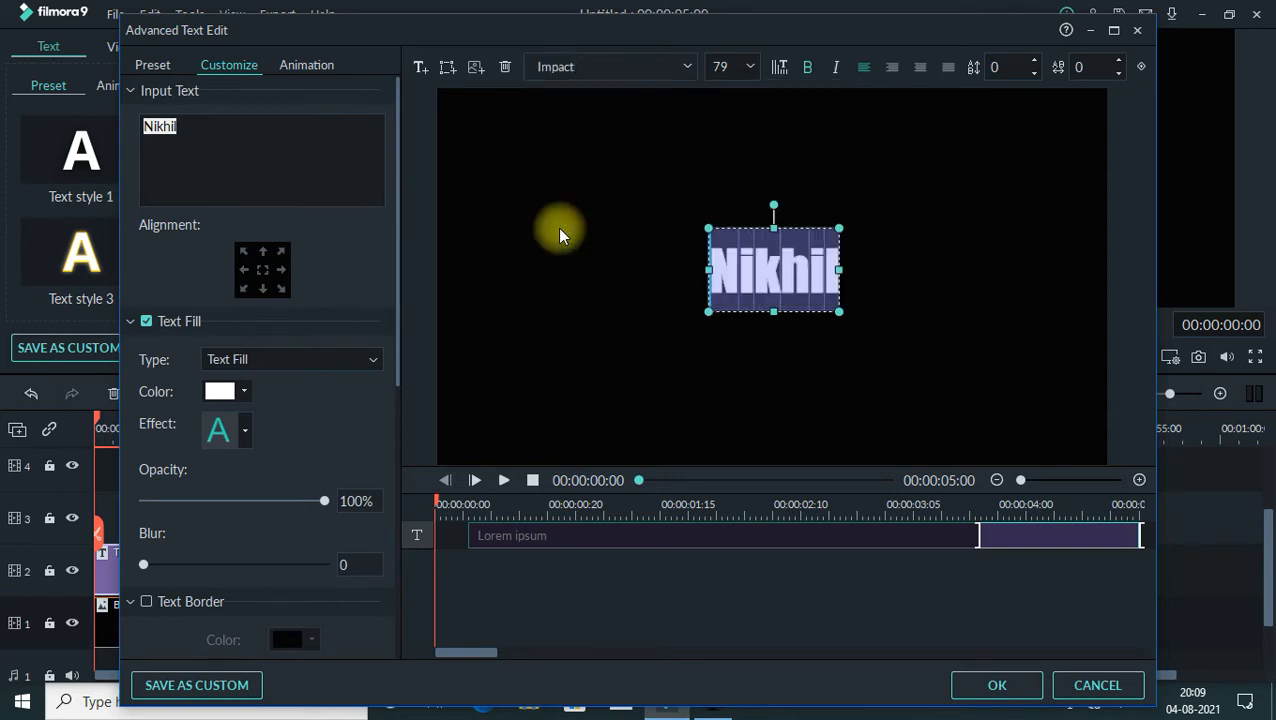
click(749, 66)
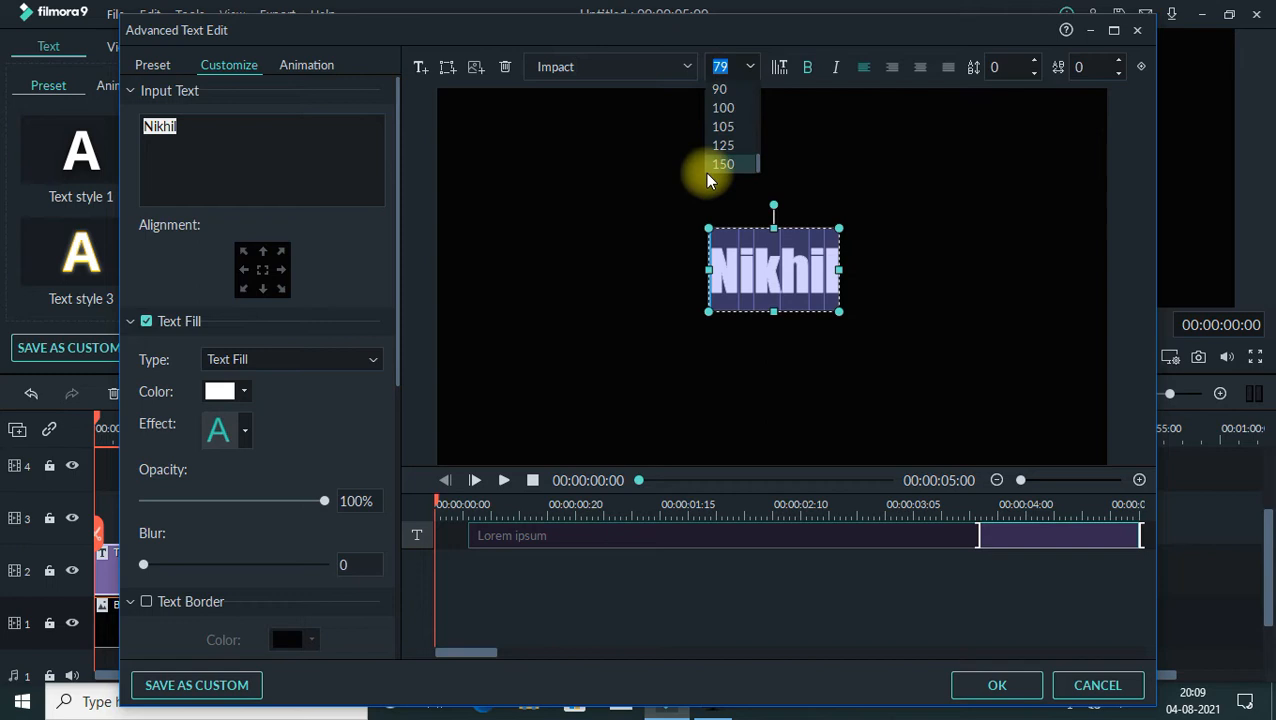
click(723, 164)
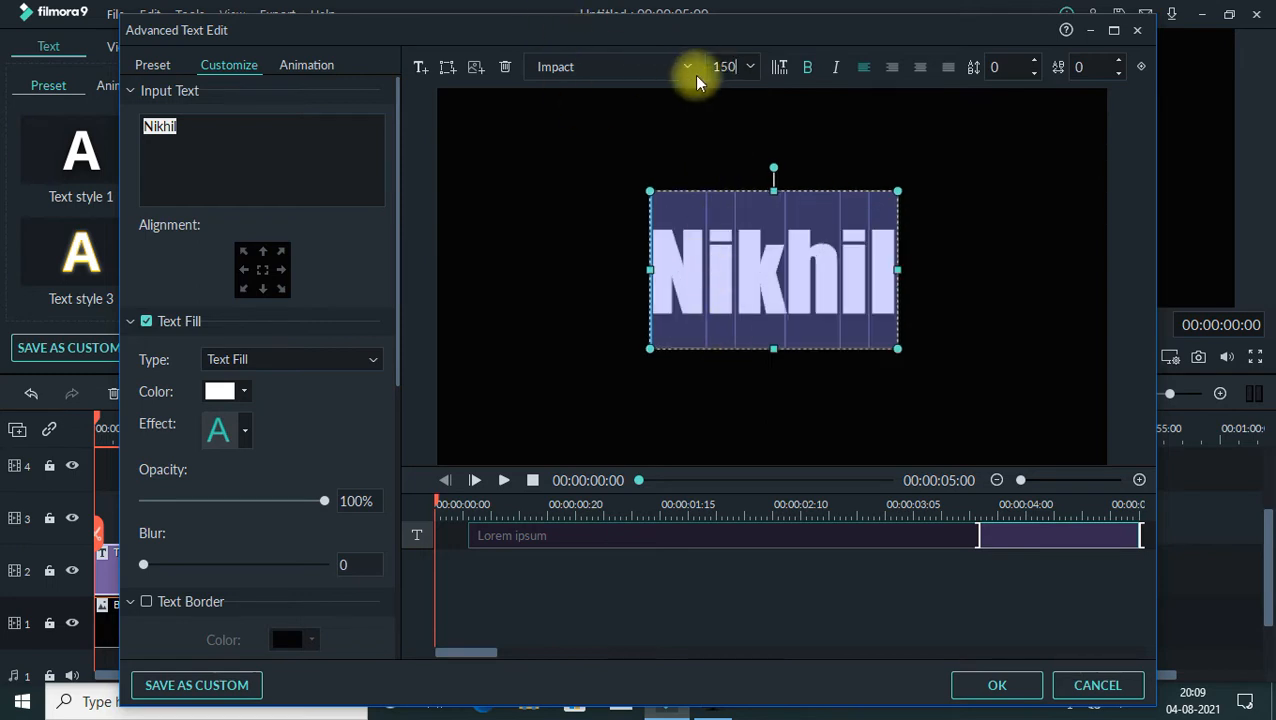
Step: Change the title font to Jokerman after trying Kristen ITC
click(610, 66)
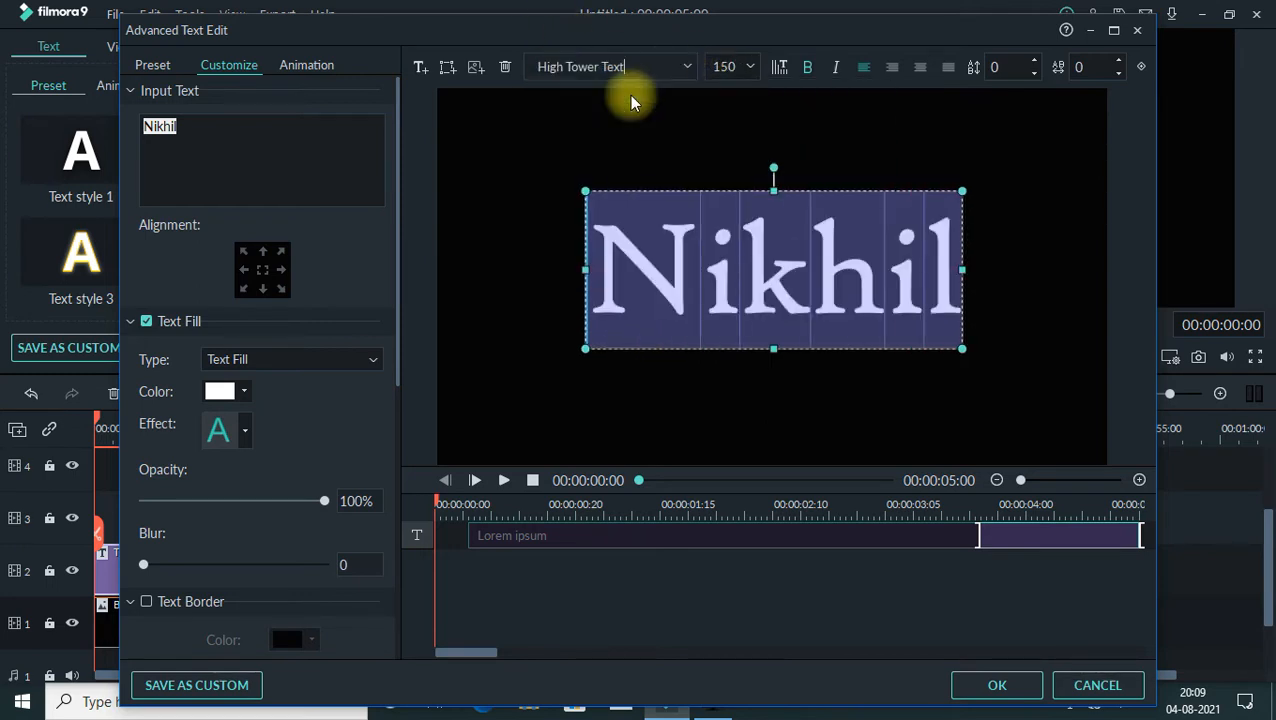
click(687, 66)
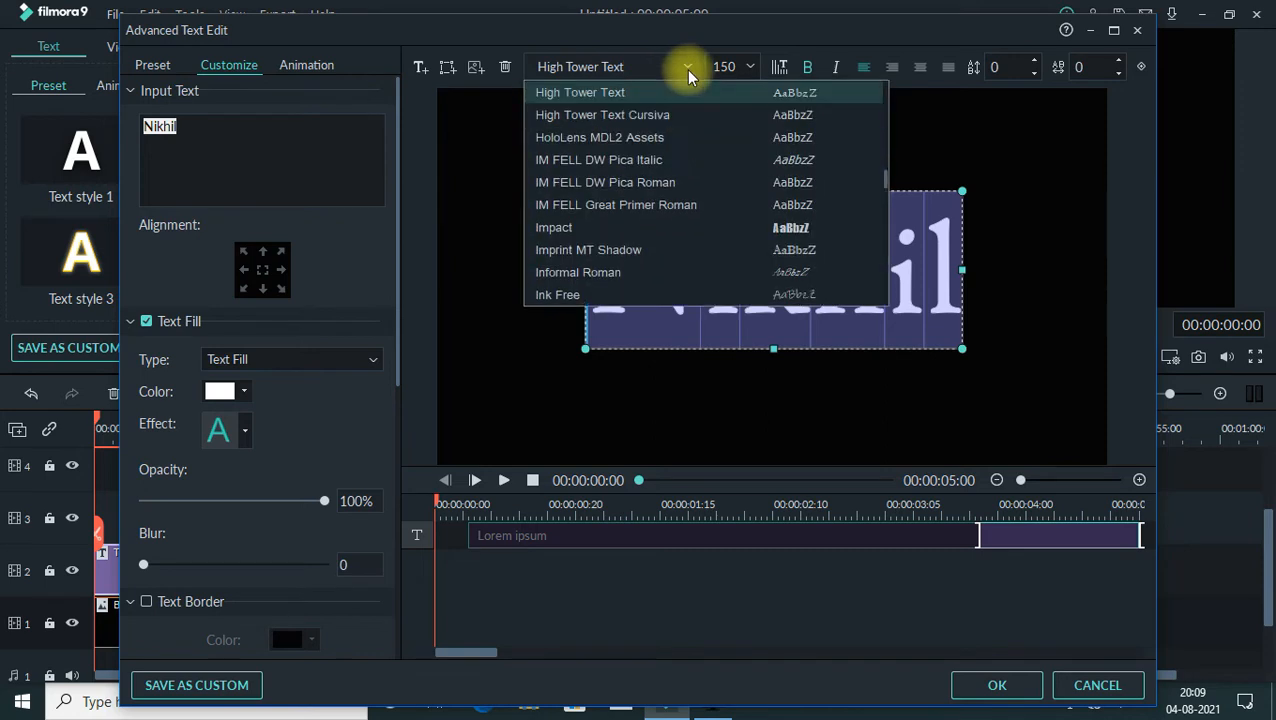
scroll(down, 3)
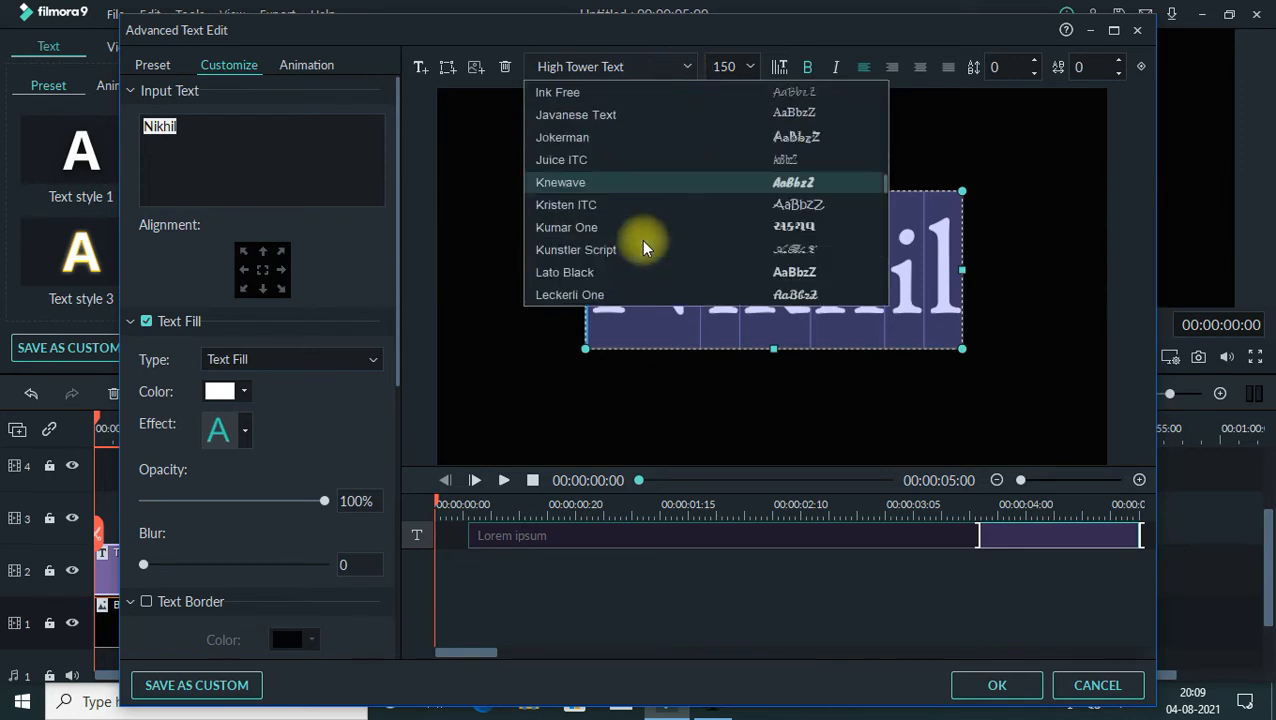
click(566, 204)
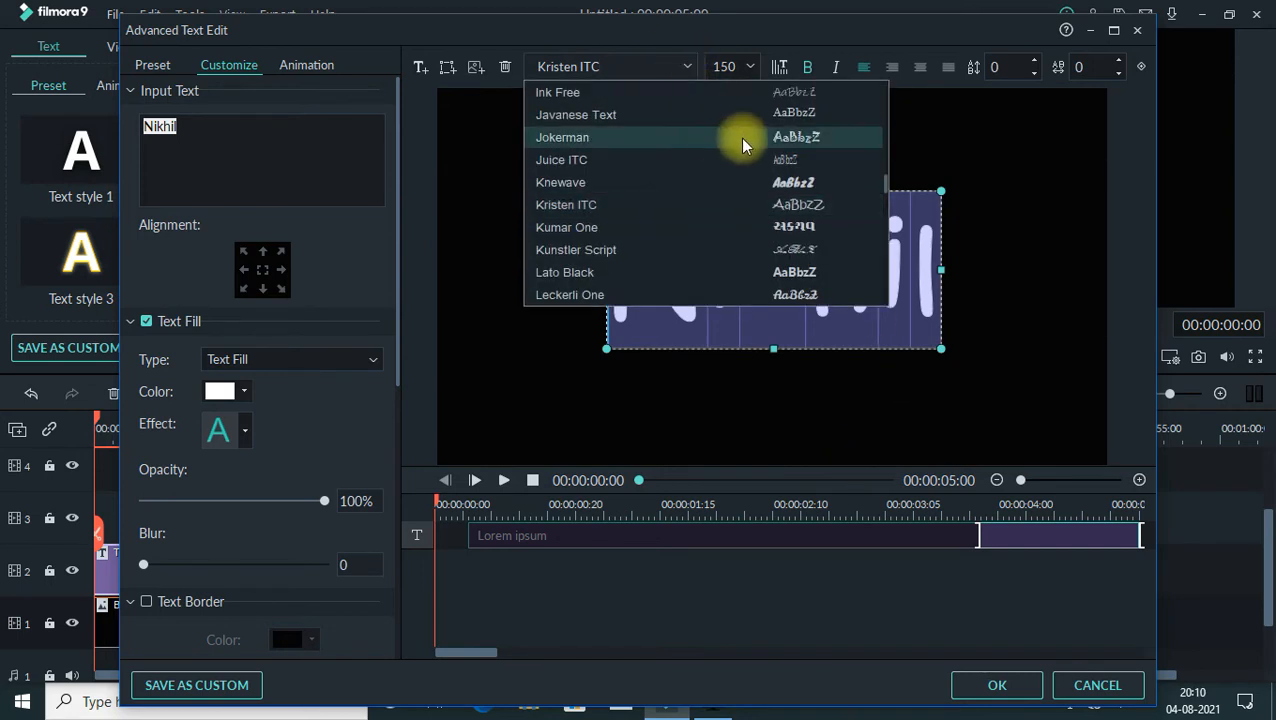
click(562, 137)
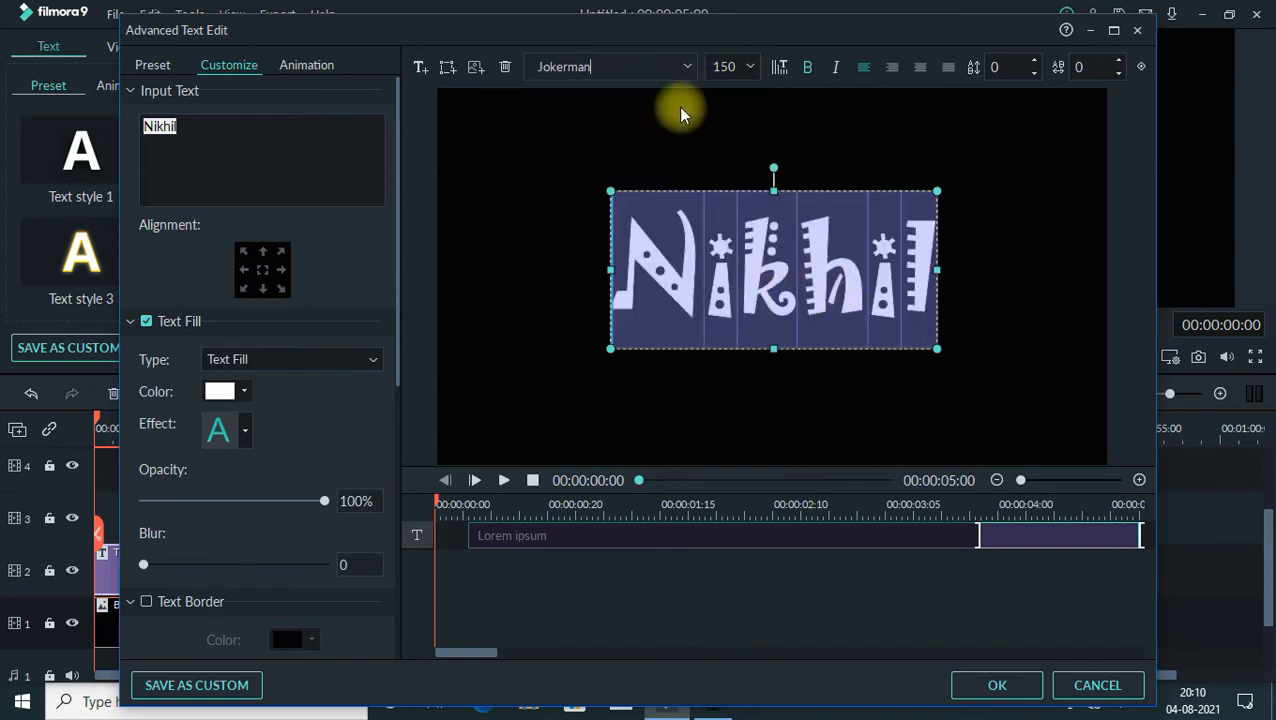
mouse_move(740, 335)
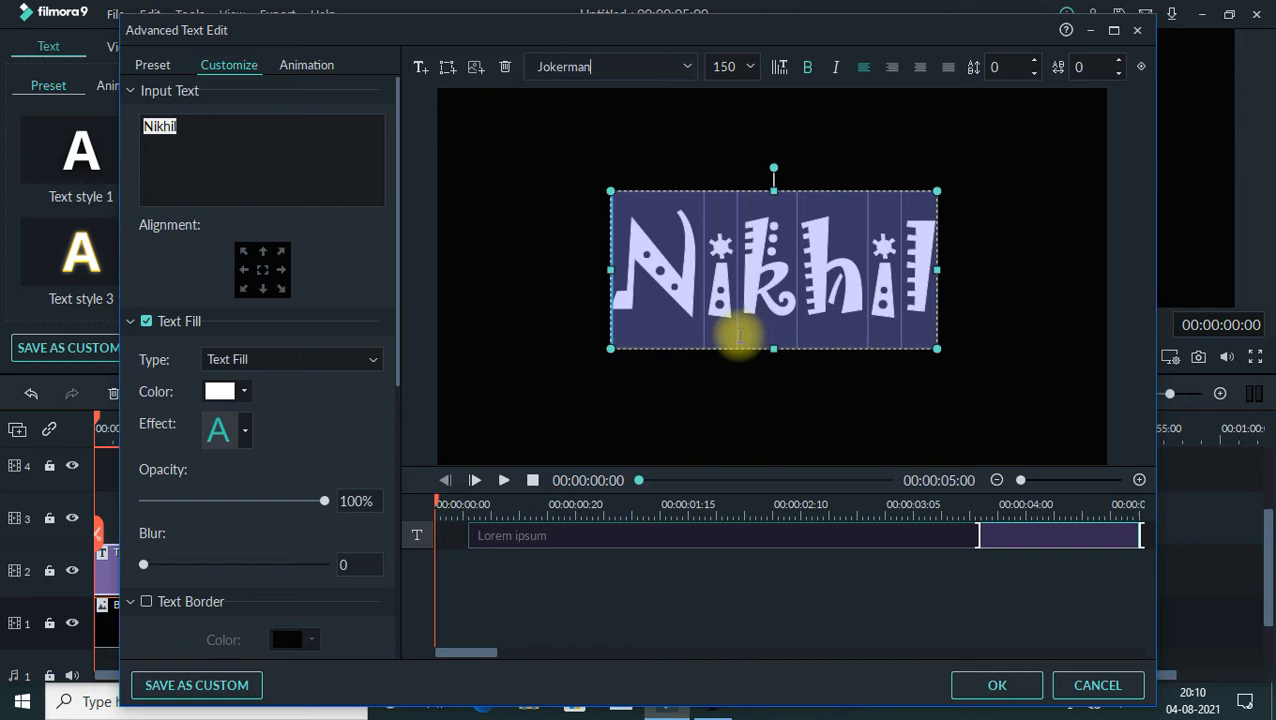
Step: Apply the Erase animation to the title and shorten it to about two seconds
click(306, 65)
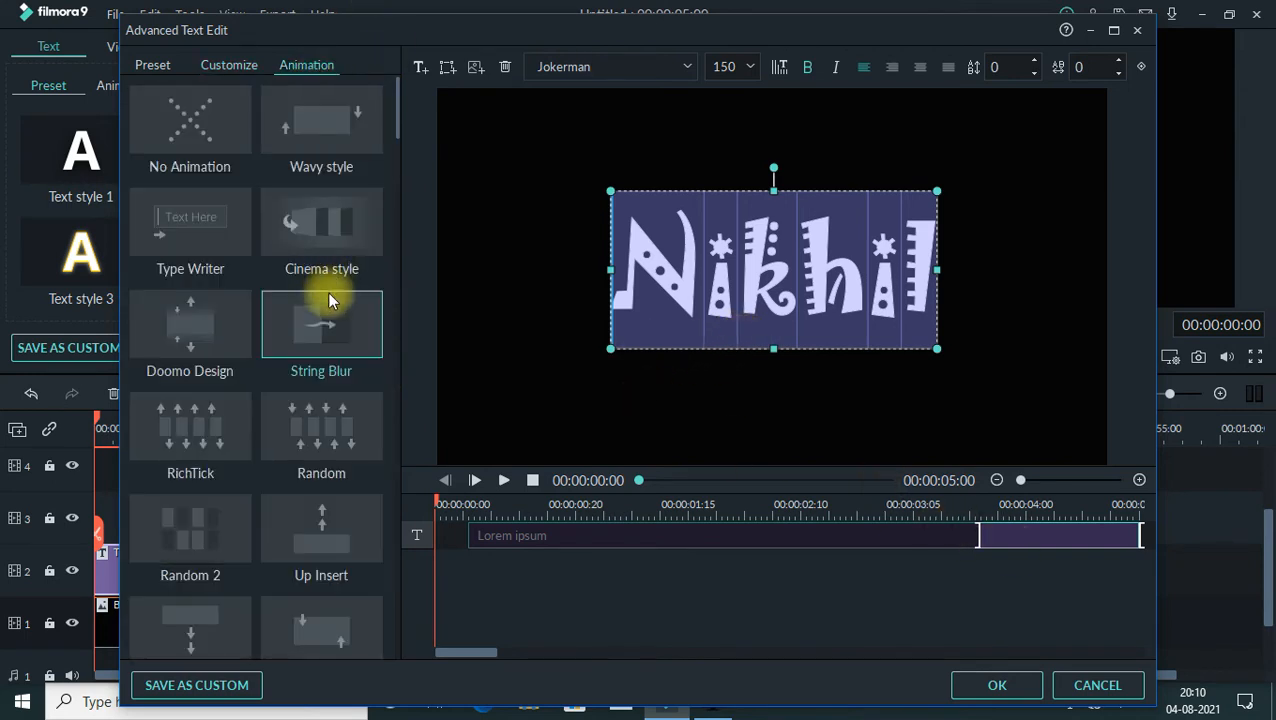
scroll(down, 3)
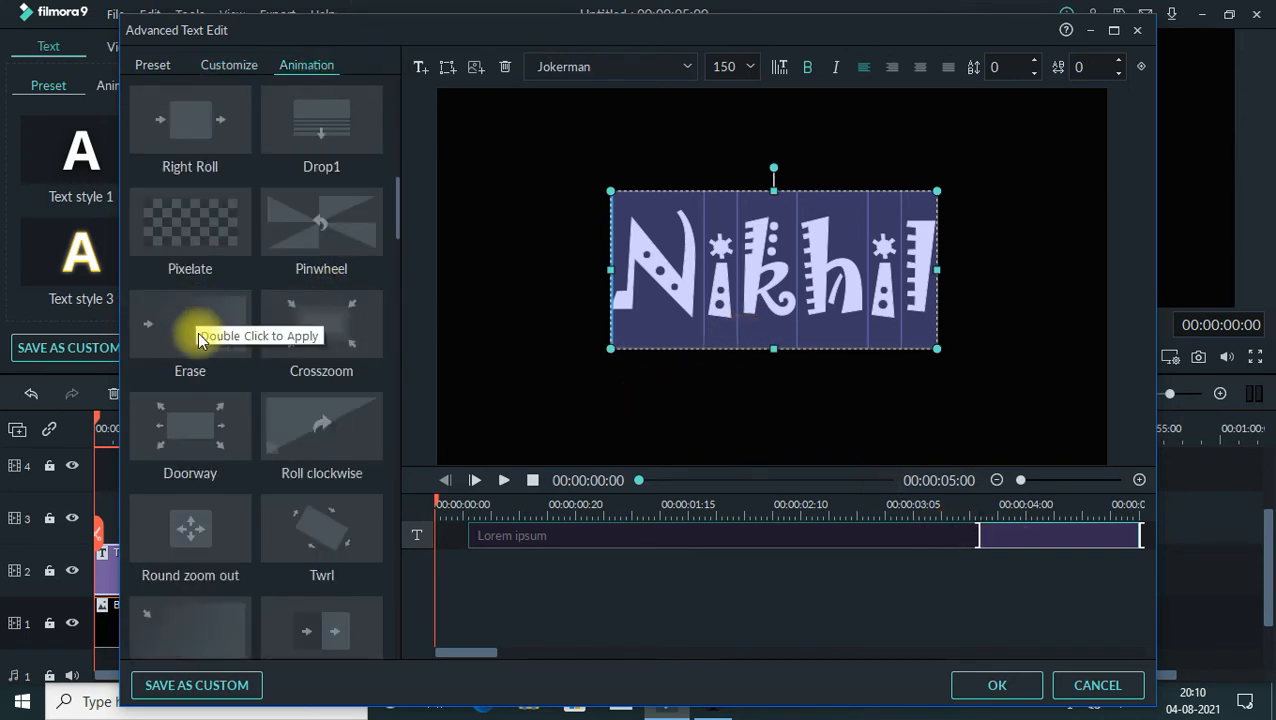
mouse_move(190, 323)
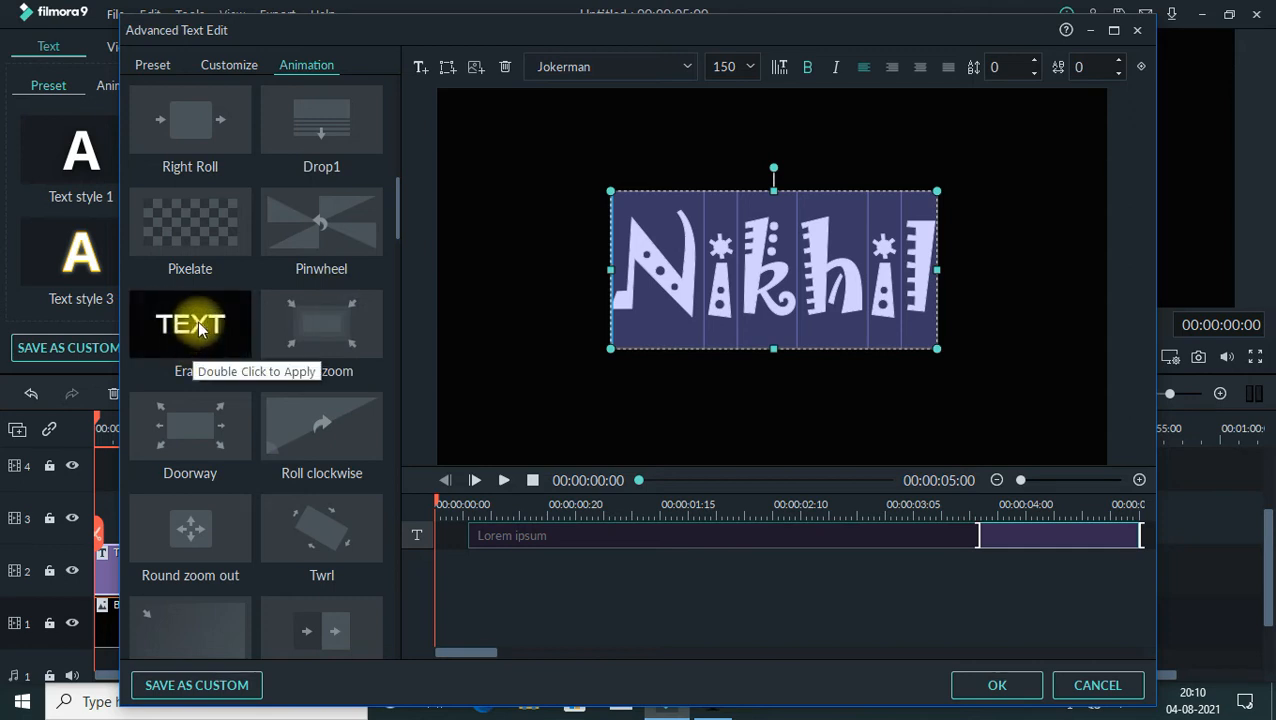
double_click(190, 323)
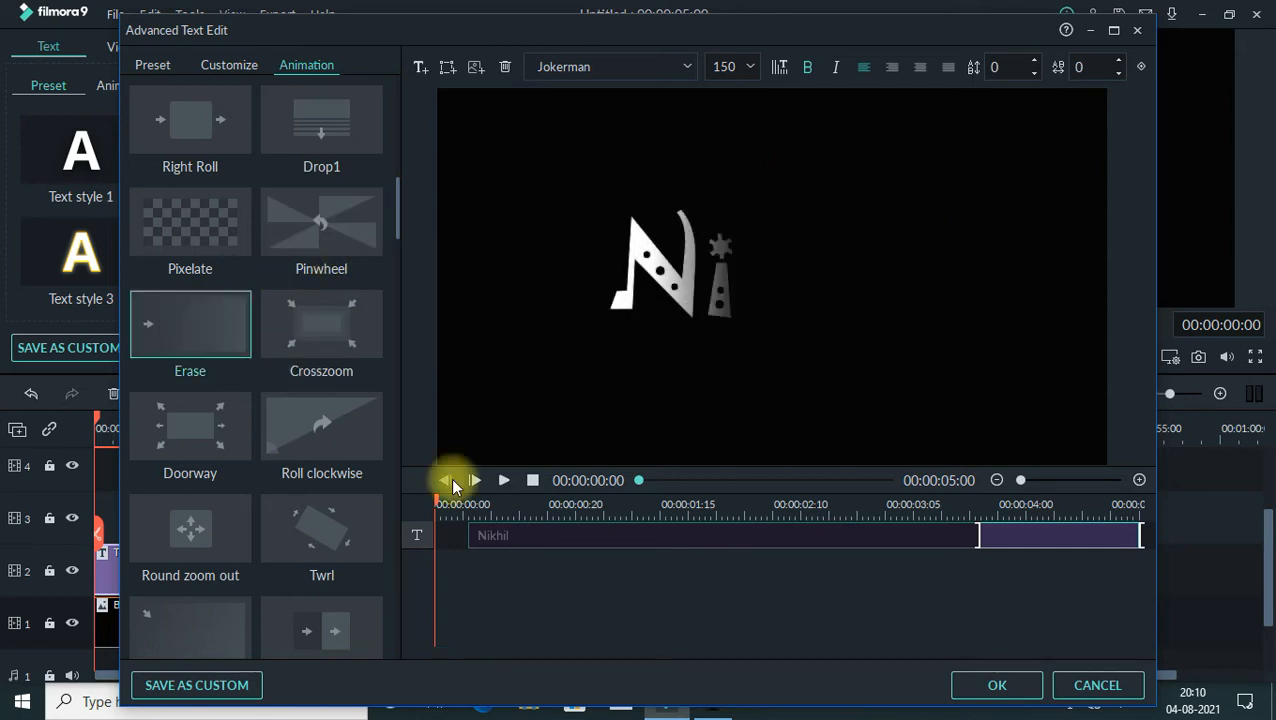
drag(639, 480, 765, 480)
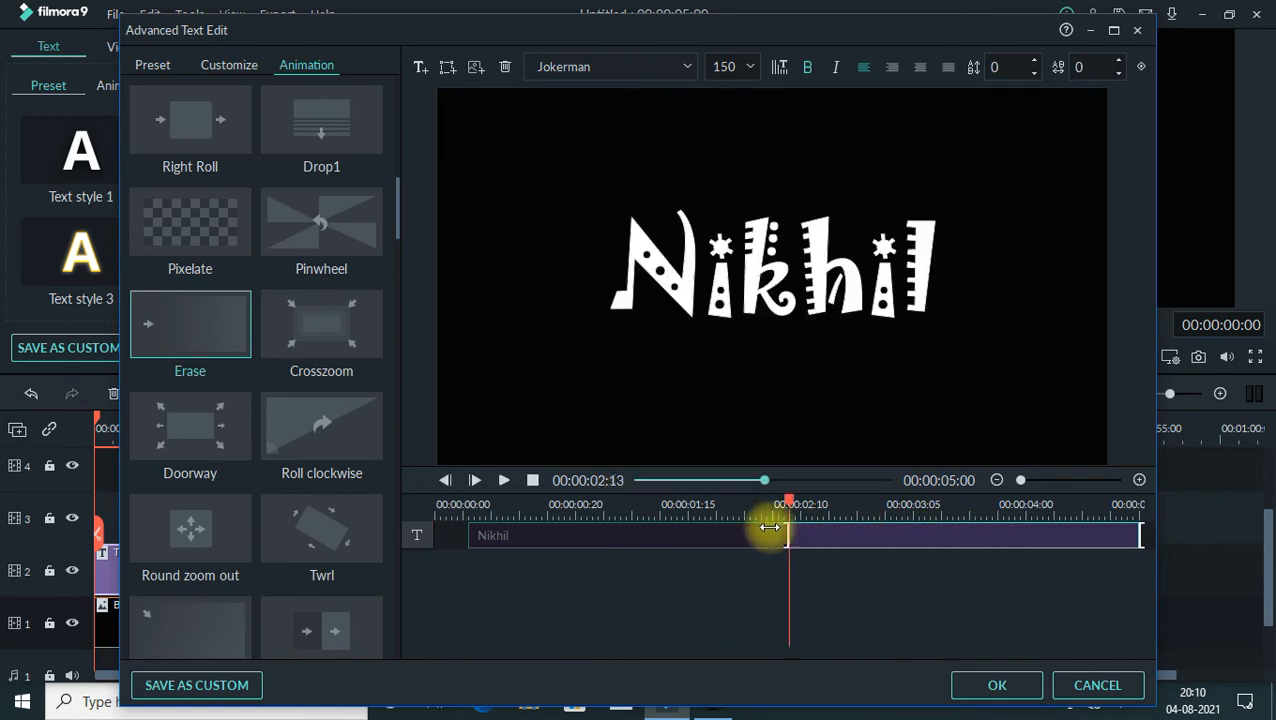
drag(789, 527, 771, 527)
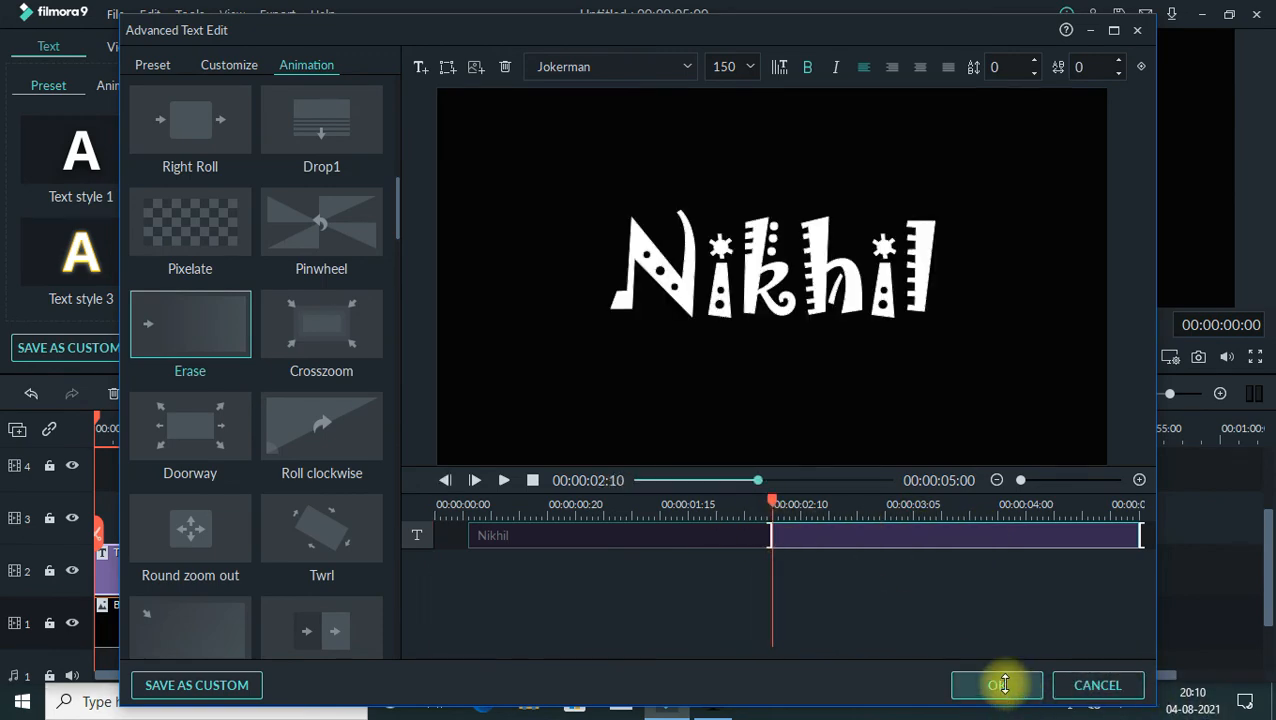
Step: Confirm the title edits and search the effects library for 'extrem'
click(995, 685)
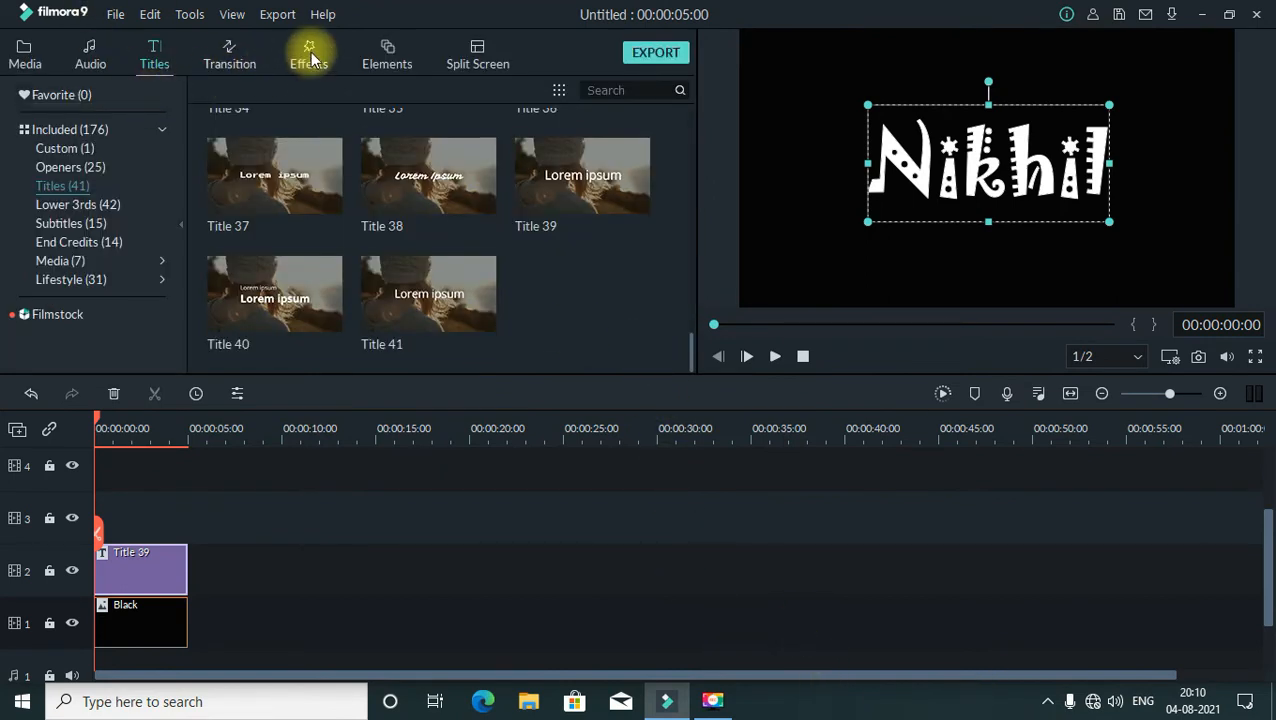
click(309, 54)
text(e)
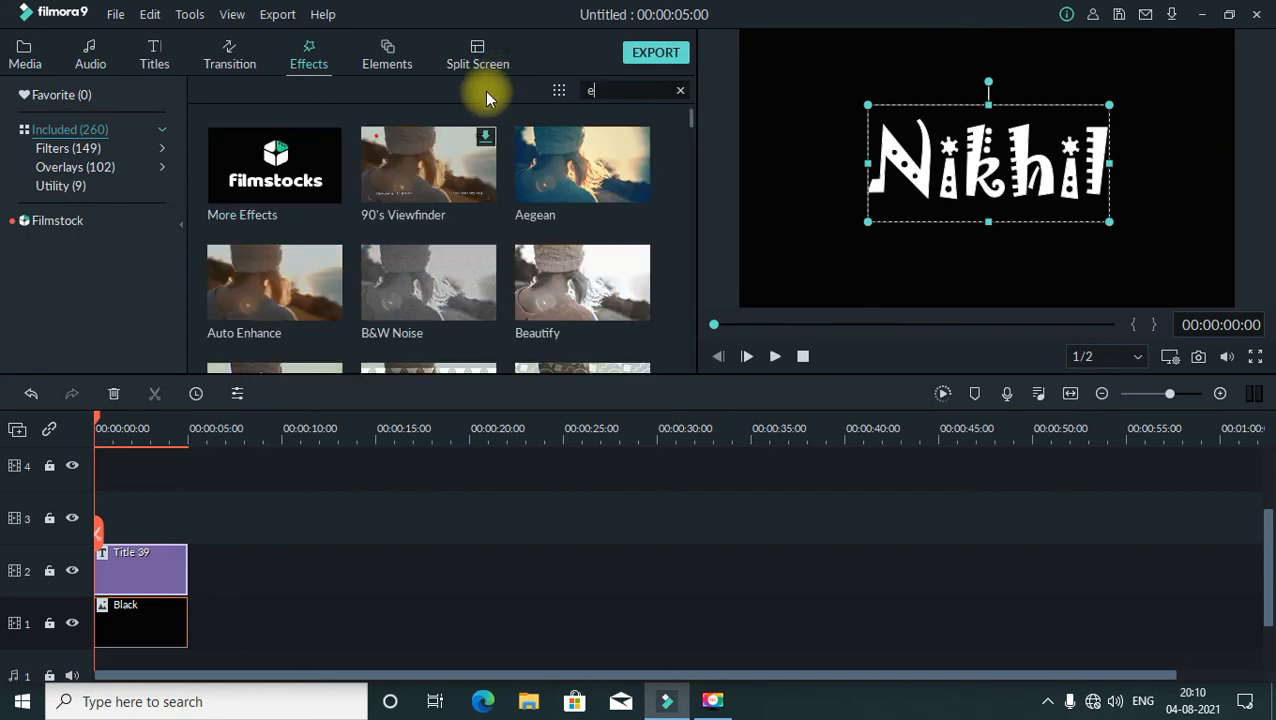
text(xtrem)
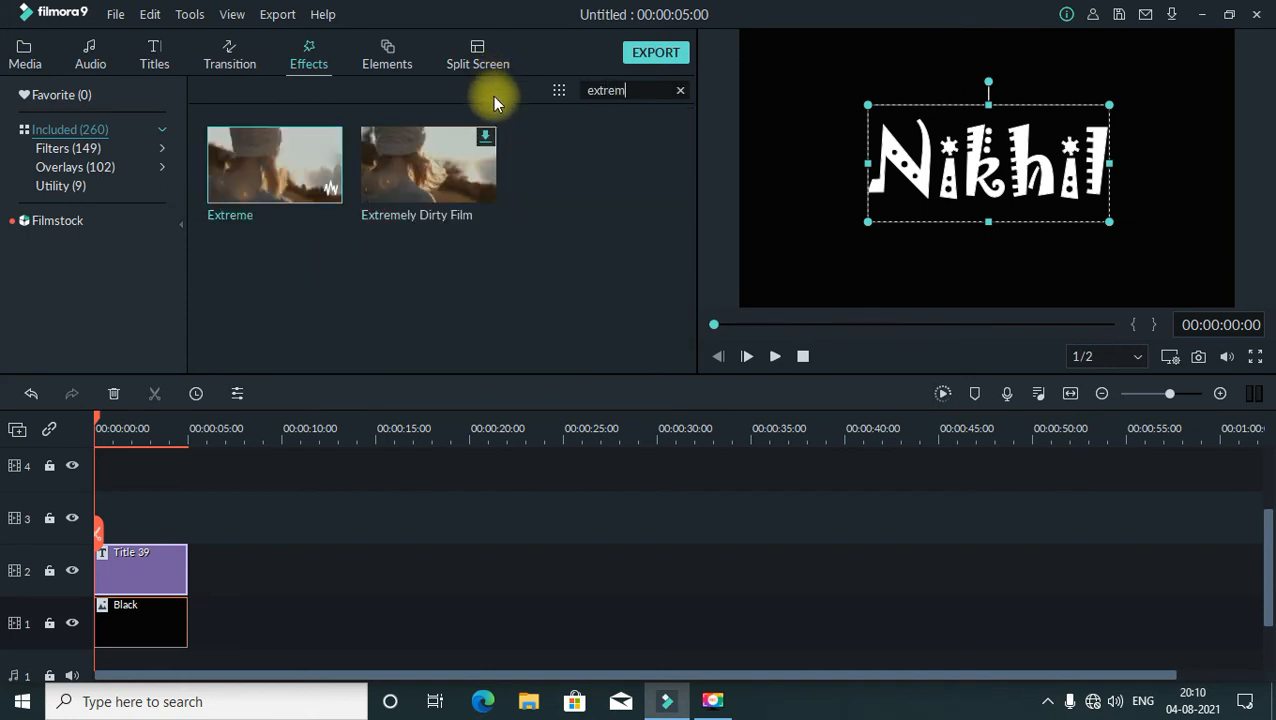